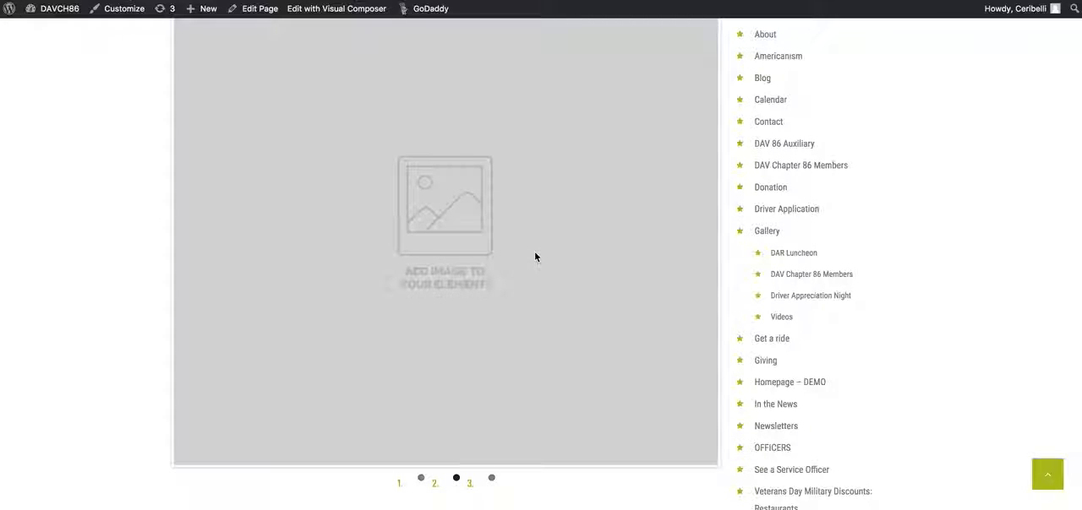
Step: Open the Gallery page in the editor and scroll to its empty Image Gallery element
{"action": "scroll", "scroll_direction": "down", "scroll_amount": 3}
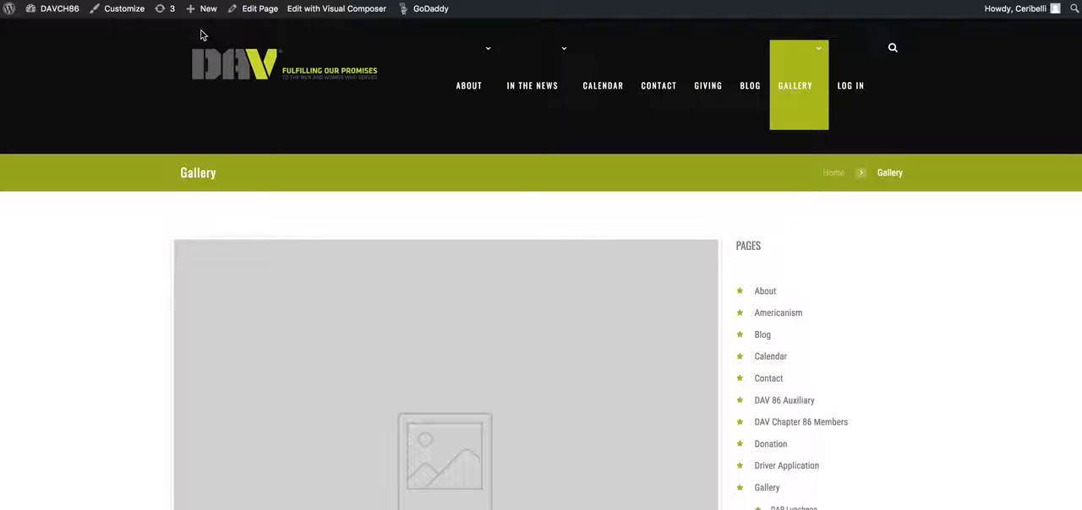
{"action": "mouse_move", "coordinate": [201, 47]}
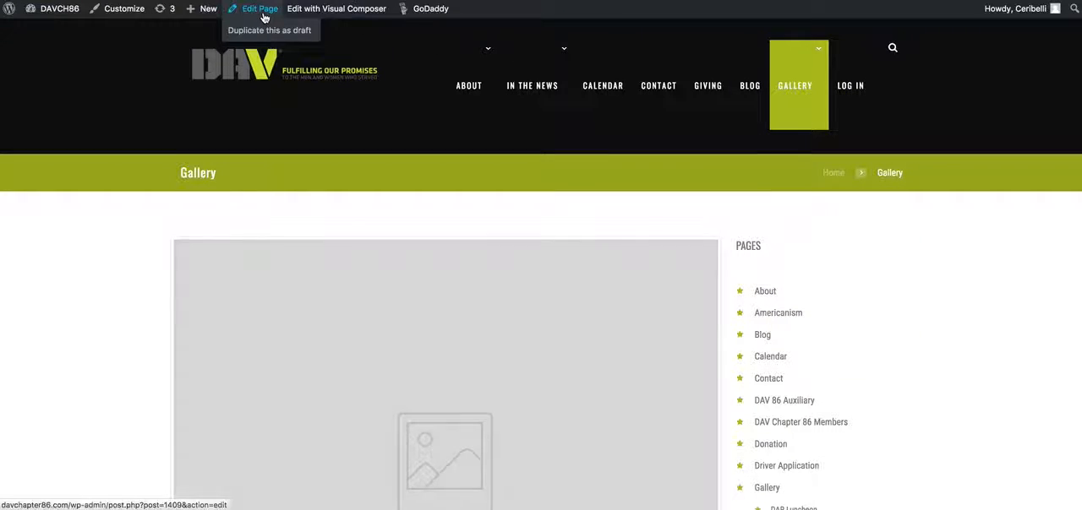
{"action": "left_click", "coordinate": [259, 8]}
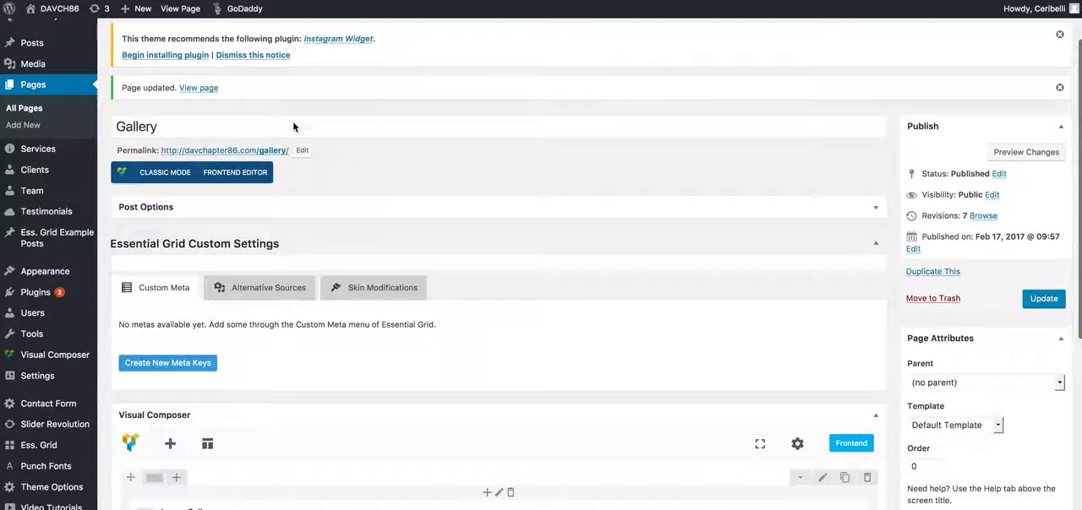
{"action": "scroll", "scroll_direction": "down", "scroll_amount": 3}
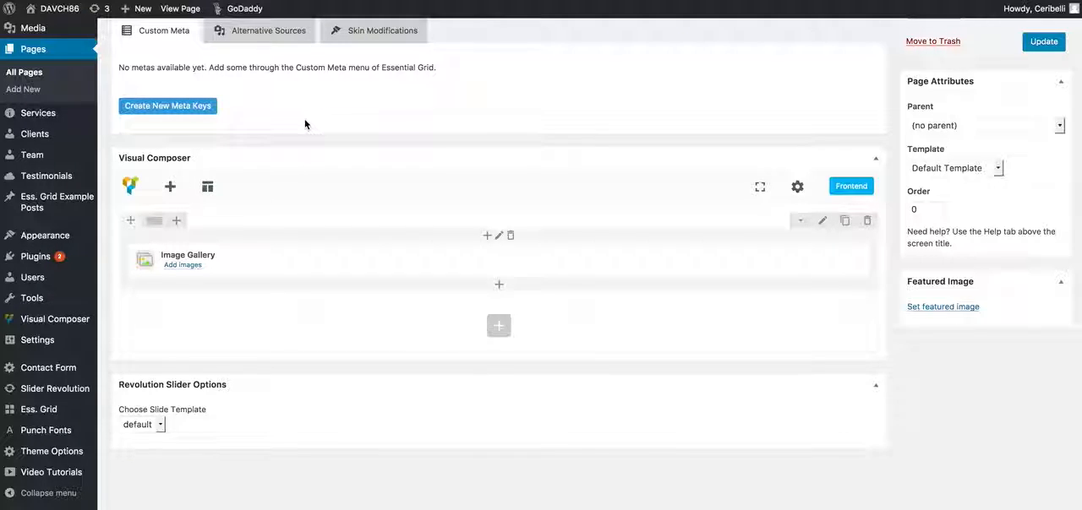
{"action": "mouse_move", "coordinate": [507, 237]}
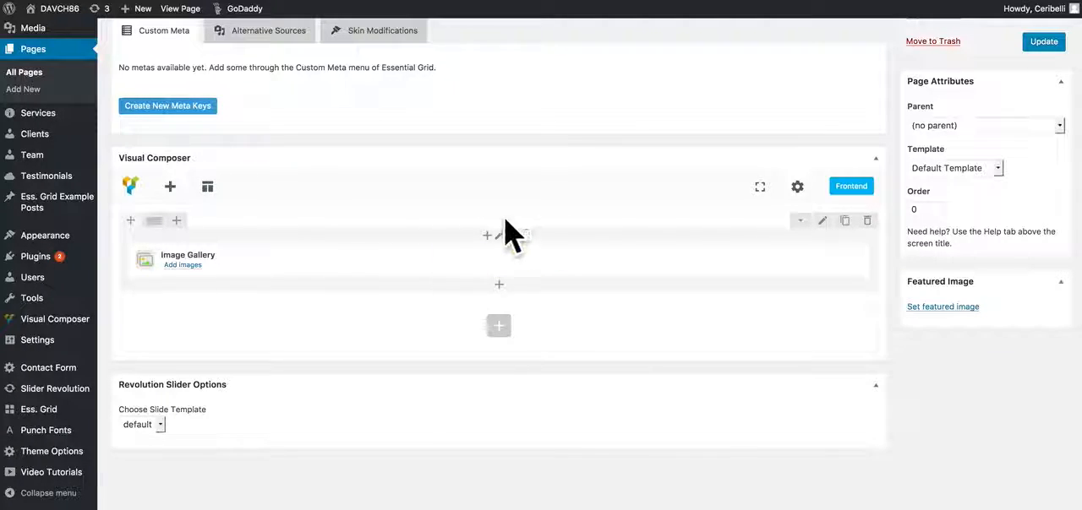
{"action": "scroll", "scroll_direction": "down", "scroll_amount": 3}
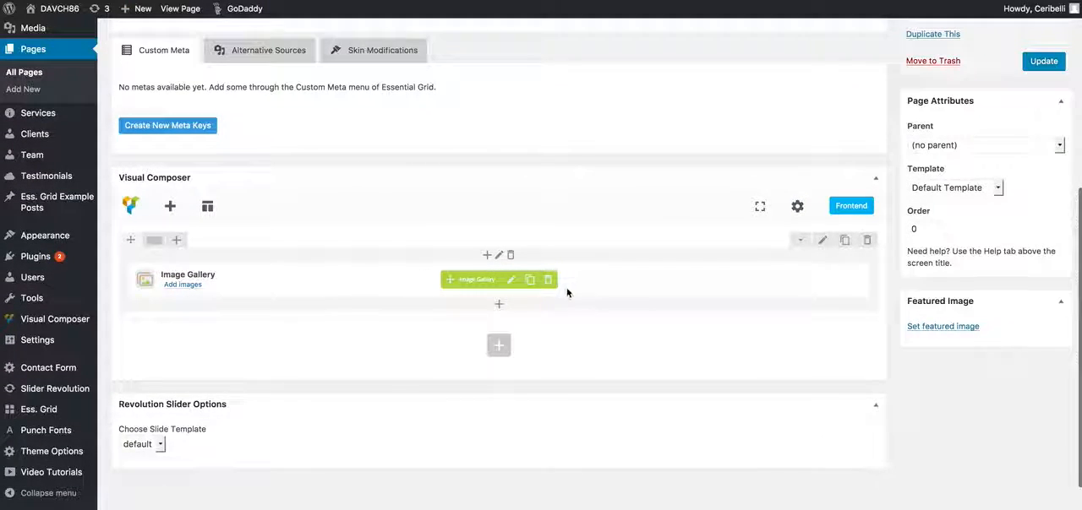
{"action": "mouse_move", "coordinate": [510, 279]}
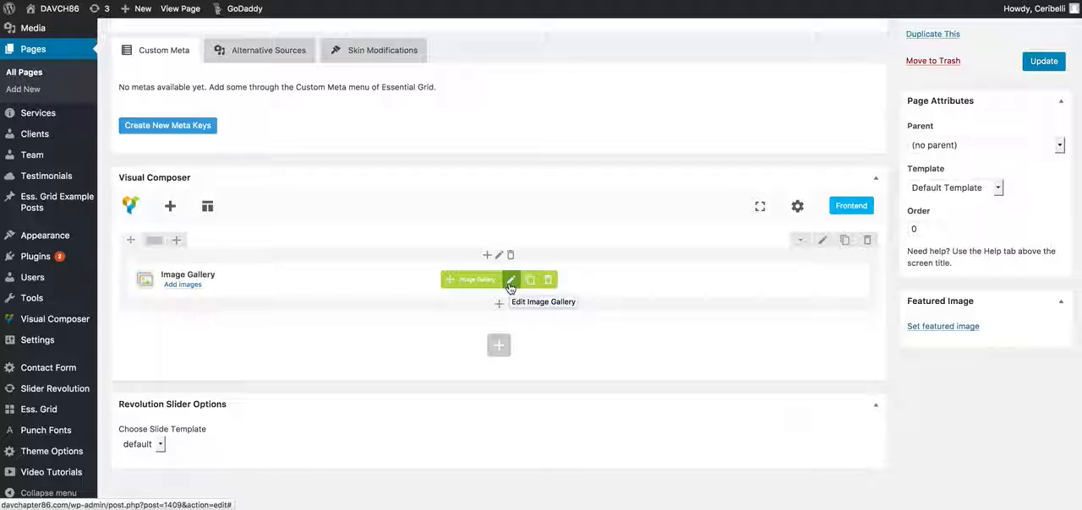
Step: Open the Image Gallery element's settings and keep Flex slider fade as the gallery type
{"action": "left_click", "coordinate": [511, 278]}
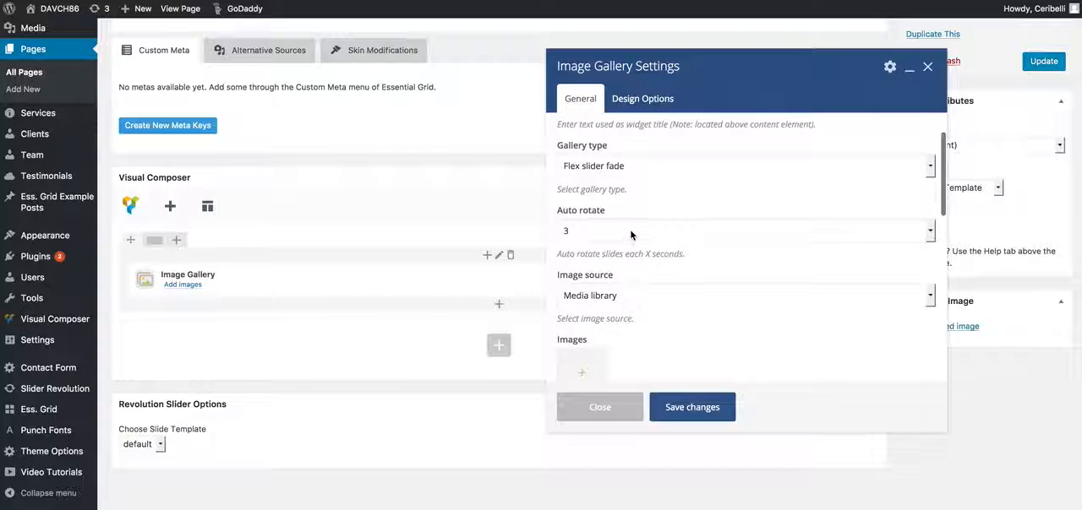
{"action": "mouse_move", "coordinate": [665, 176]}
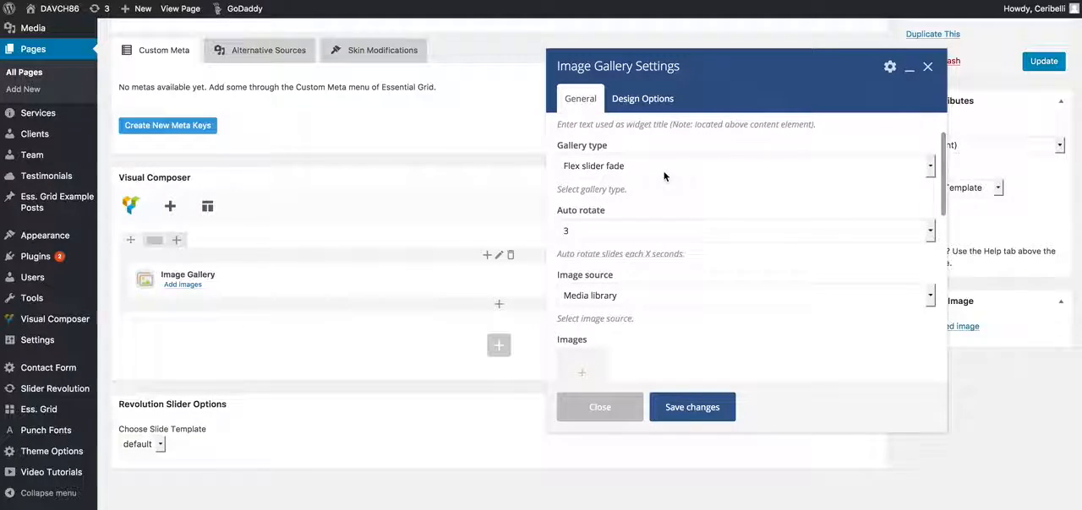
{"action": "left_click", "coordinate": [743, 166]}
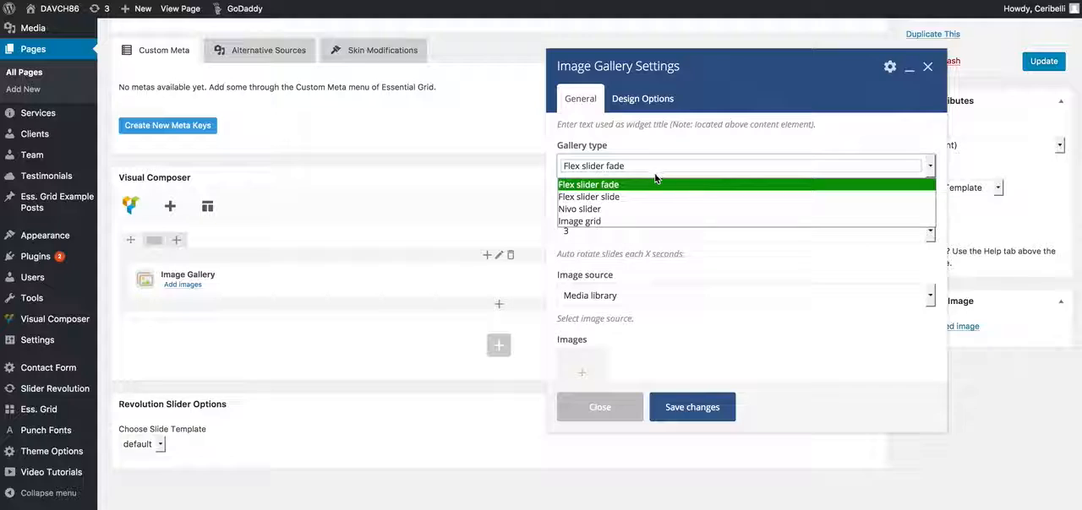
{"action": "left_click", "coordinate": [587, 184]}
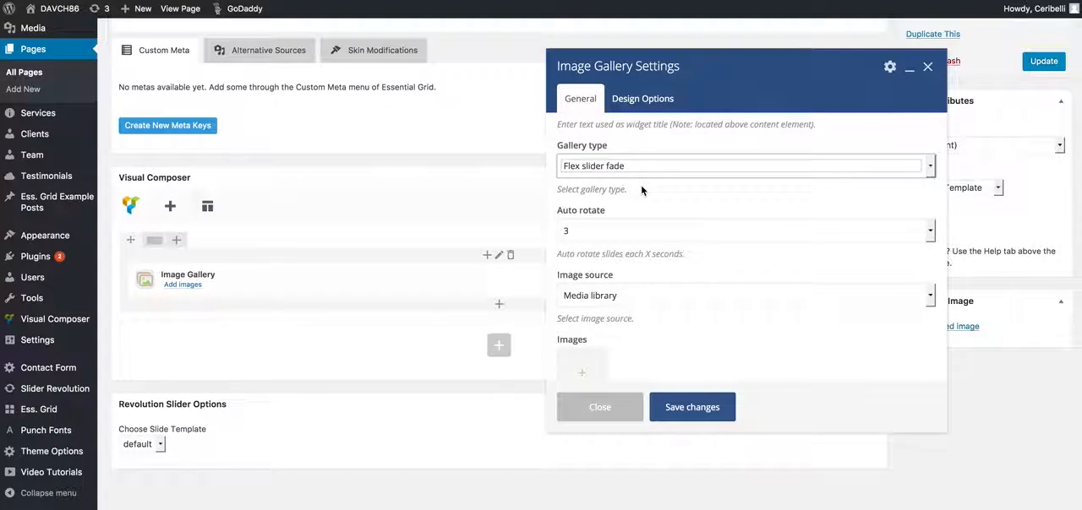
Step: Scroll to the Images field and bring up the Add Images uploader
{"action": "scroll", "scroll_direction": "down", "scroll_amount": 3}
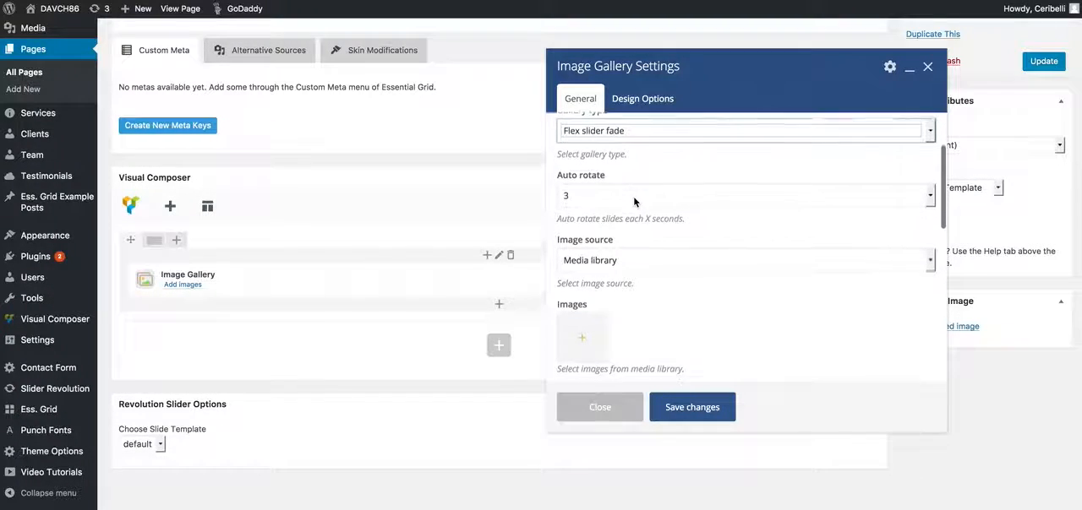
{"action": "scroll", "scroll_direction": "down", "scroll_amount": 3}
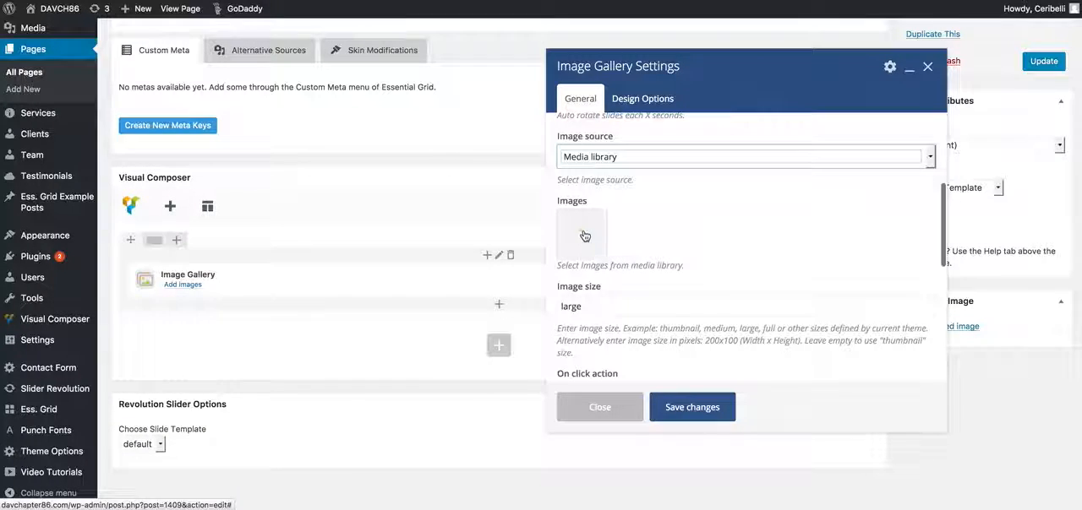
{"action": "left_click", "coordinate": [584, 236]}
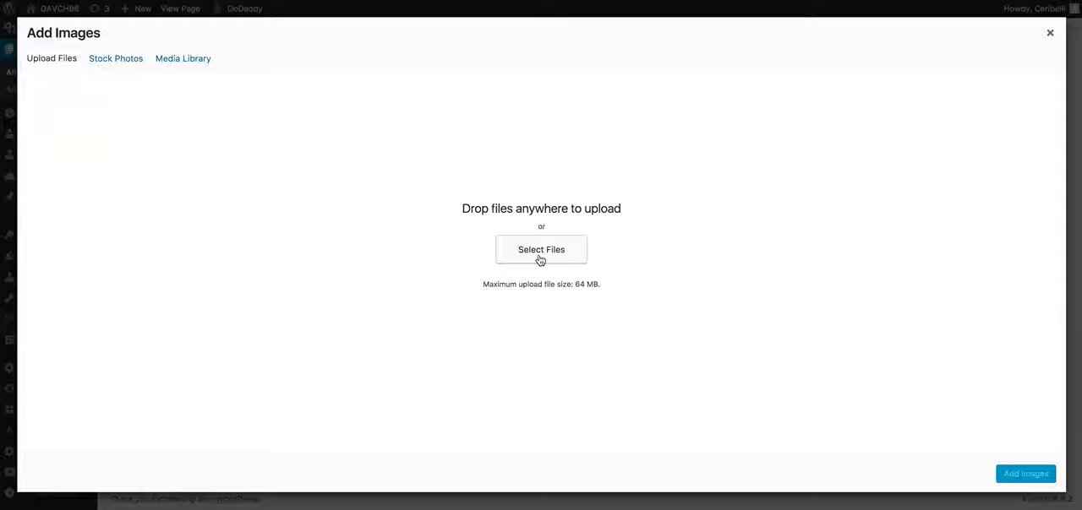
Step: Try the file upload and stock photo options without choosing anything
{"action": "left_click", "coordinate": [540, 249]}
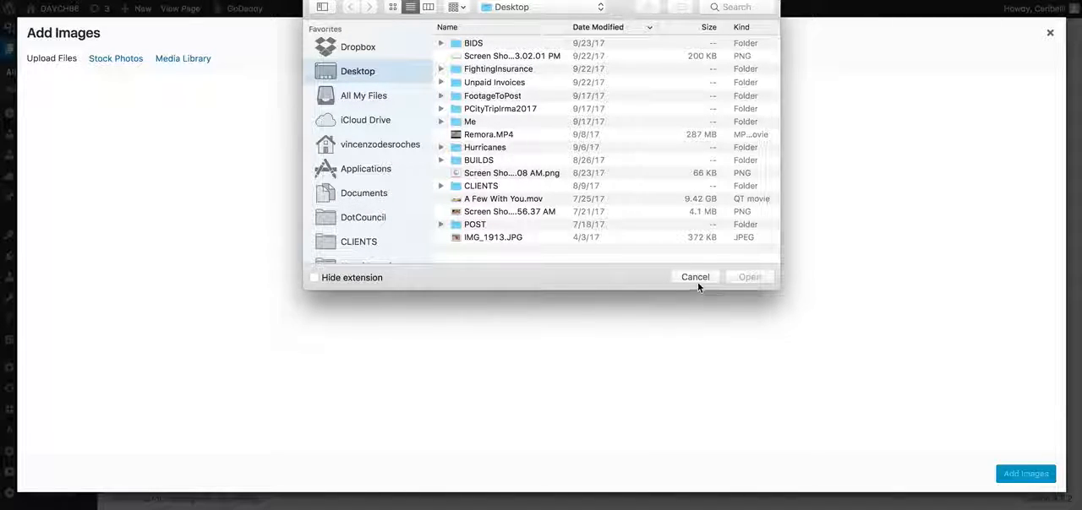
{"action": "left_click", "coordinate": [694, 276]}
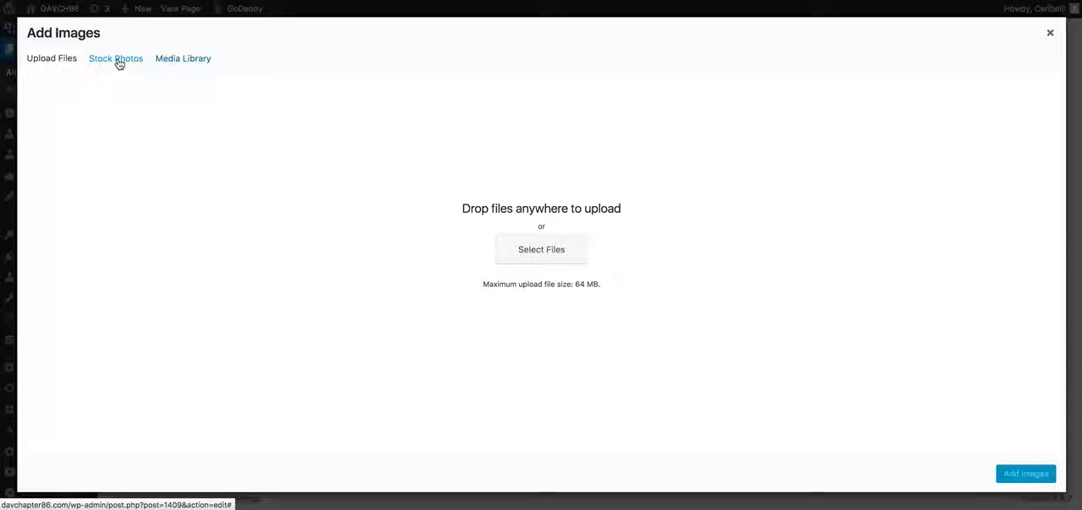
{"action": "left_click", "coordinate": [116, 58]}
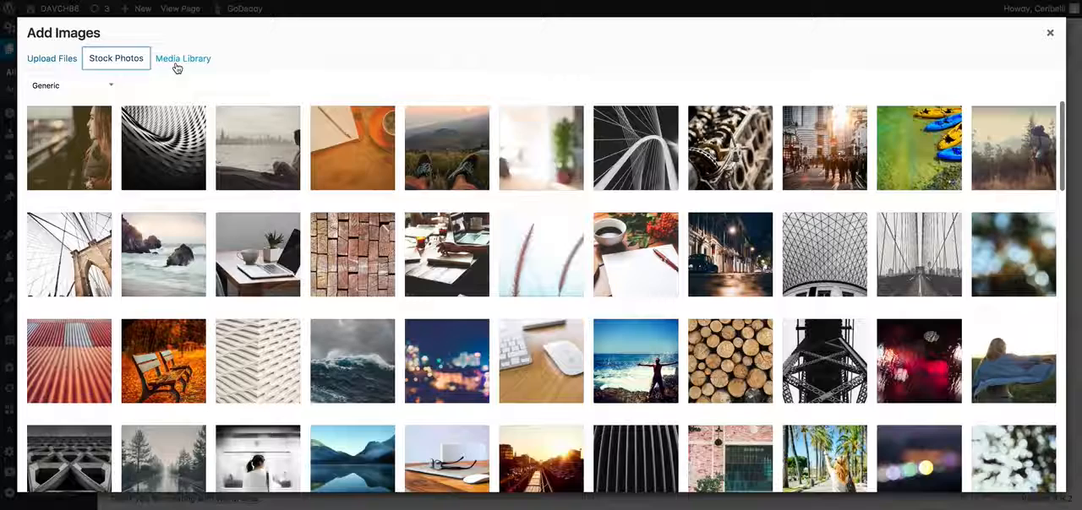
Step: Select two photos from the Media Library tab
{"action": "left_click", "coordinate": [183, 58]}
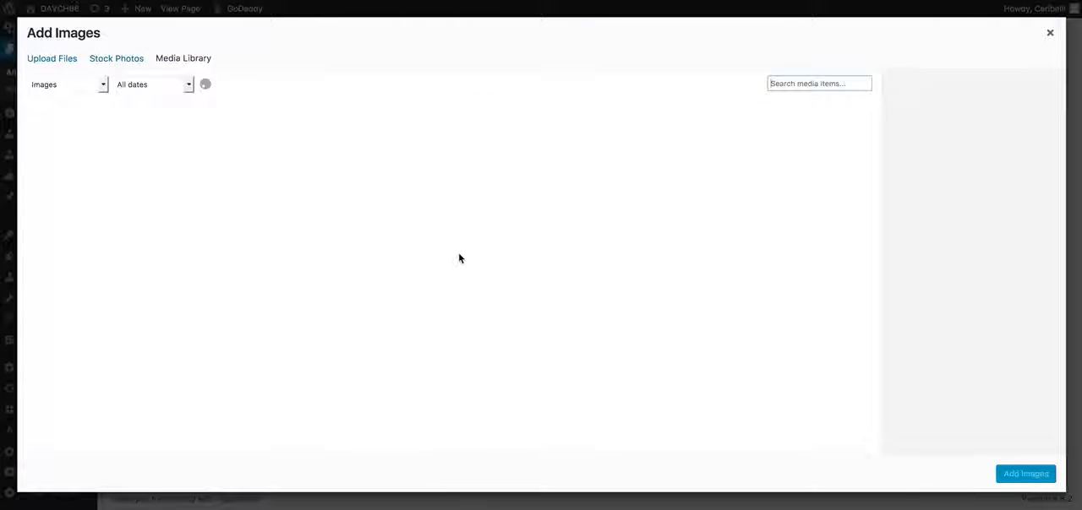
{"action": "left_click", "coordinate": [184, 58]}
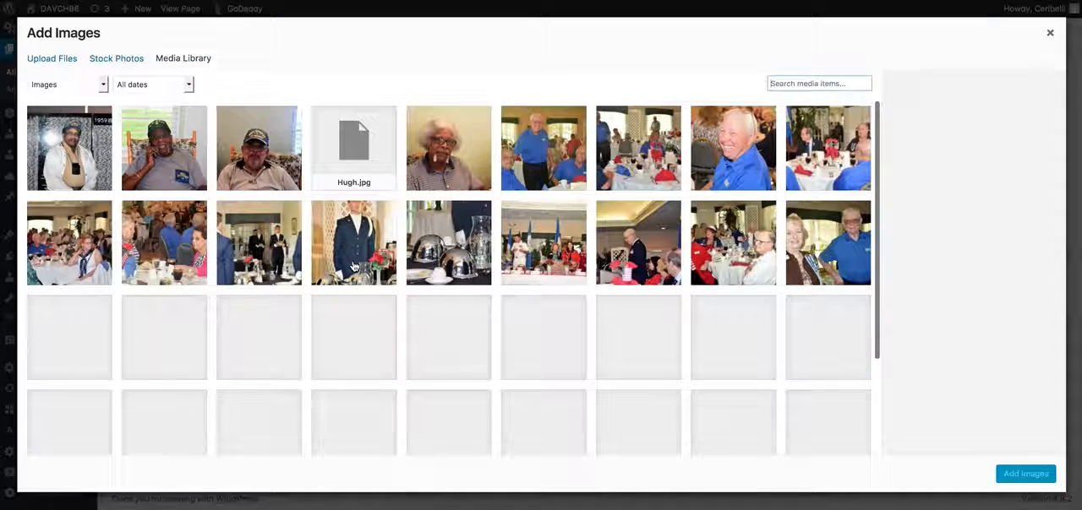
{"action": "left_click", "coordinate": [259, 148]}
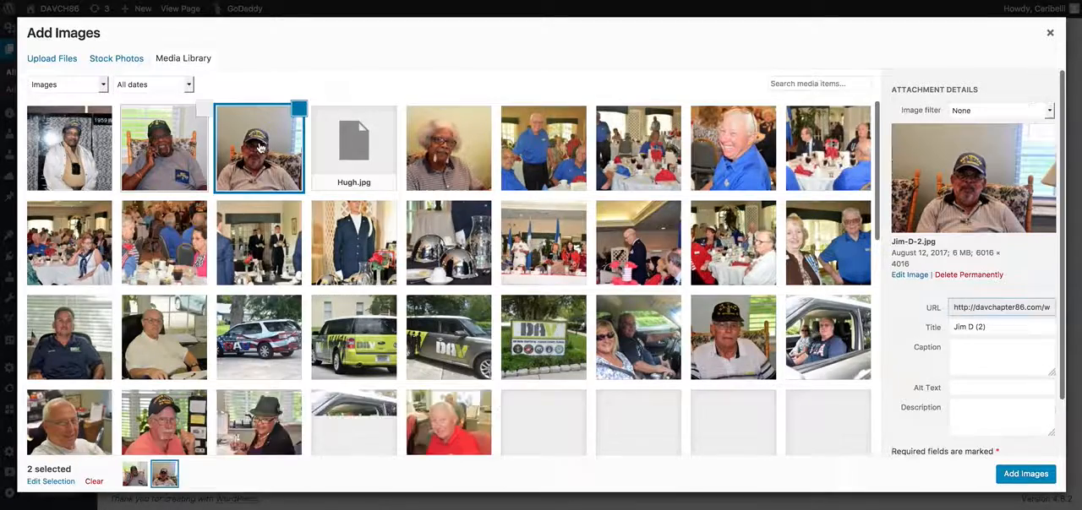
{"action": "left_click", "coordinate": [544, 147]}
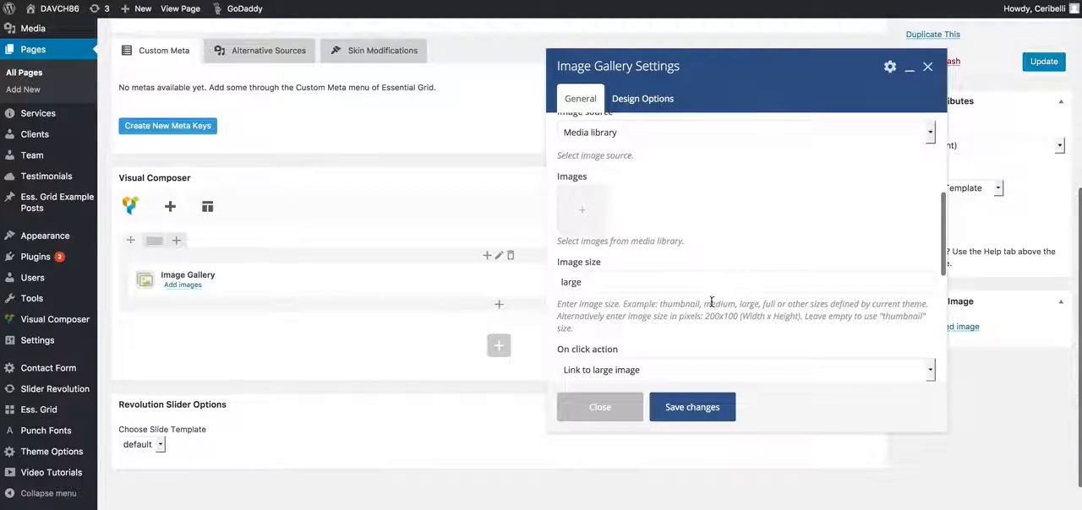
Step: Review the image size setting and set CSS Animation to bounceInDown
{"action": "scroll", "scroll_direction": "down", "scroll_amount": 3}
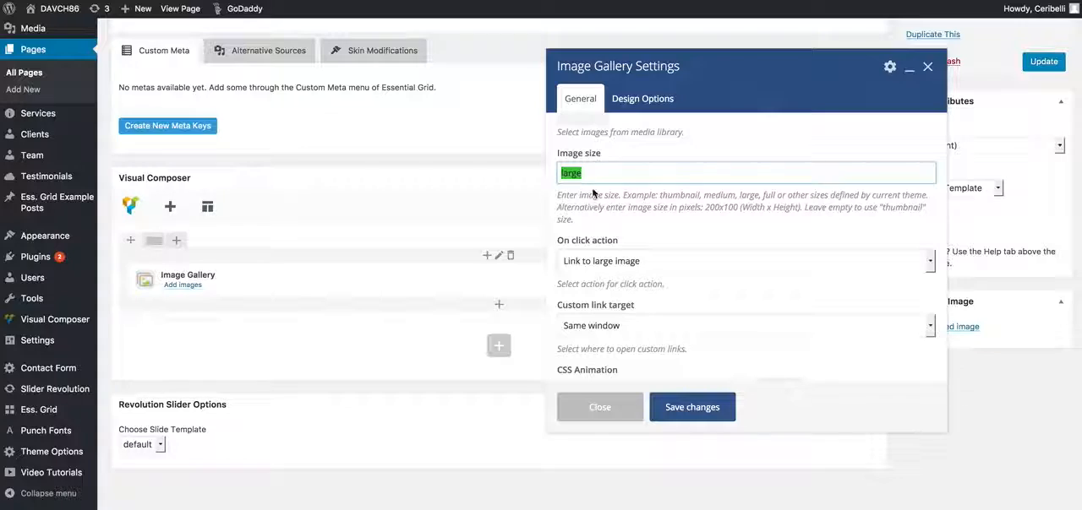
{"action": "left_click", "coordinate": [744, 260]}
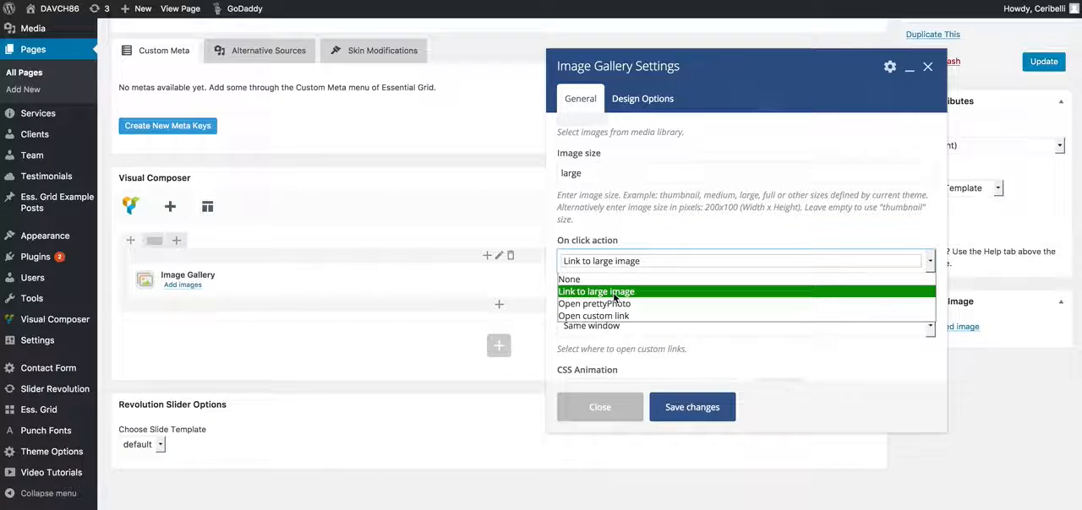
{"action": "mouse_move", "coordinate": [594, 303]}
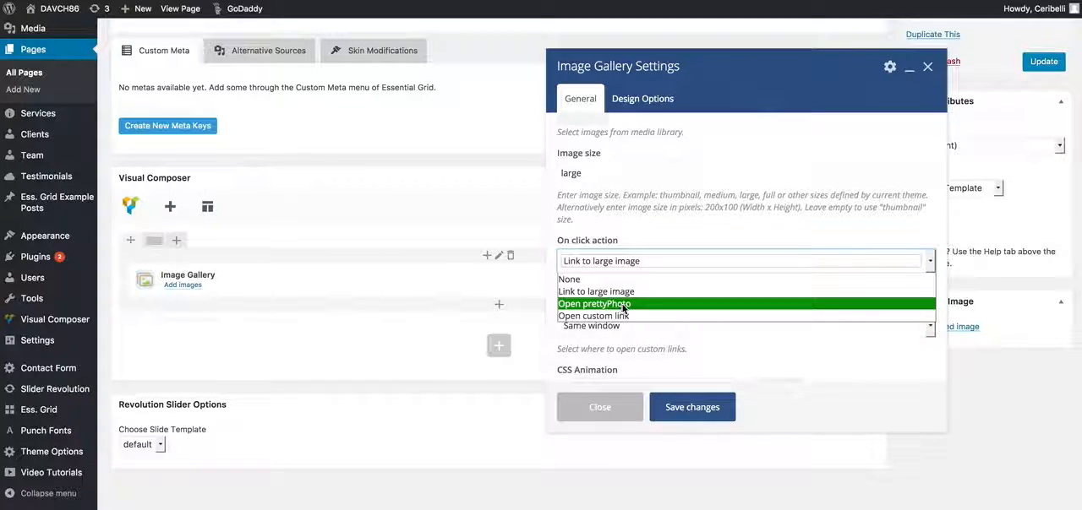
{"action": "mouse_move", "coordinate": [592, 315]}
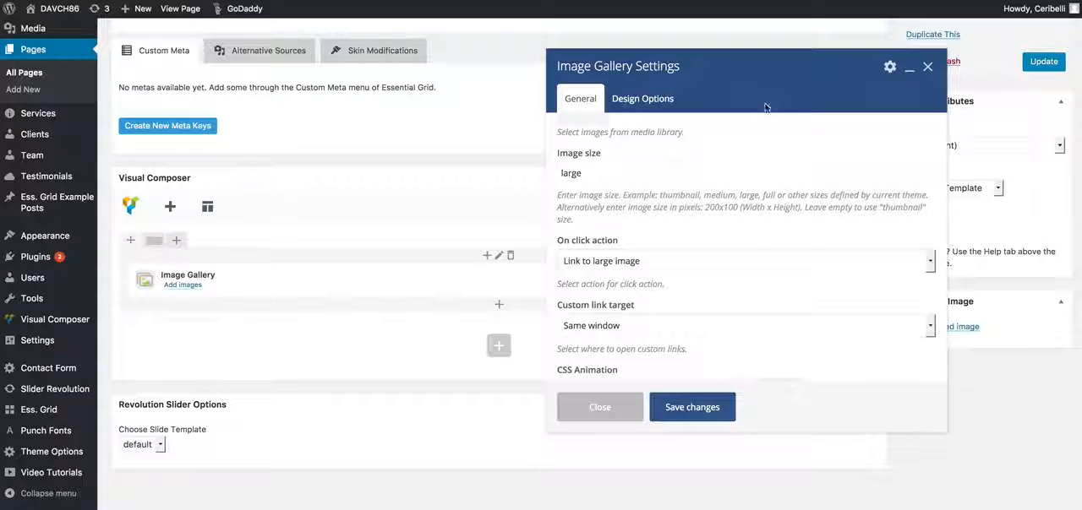
{"action": "scroll", "scroll_direction": "down", "scroll_amount": 3}
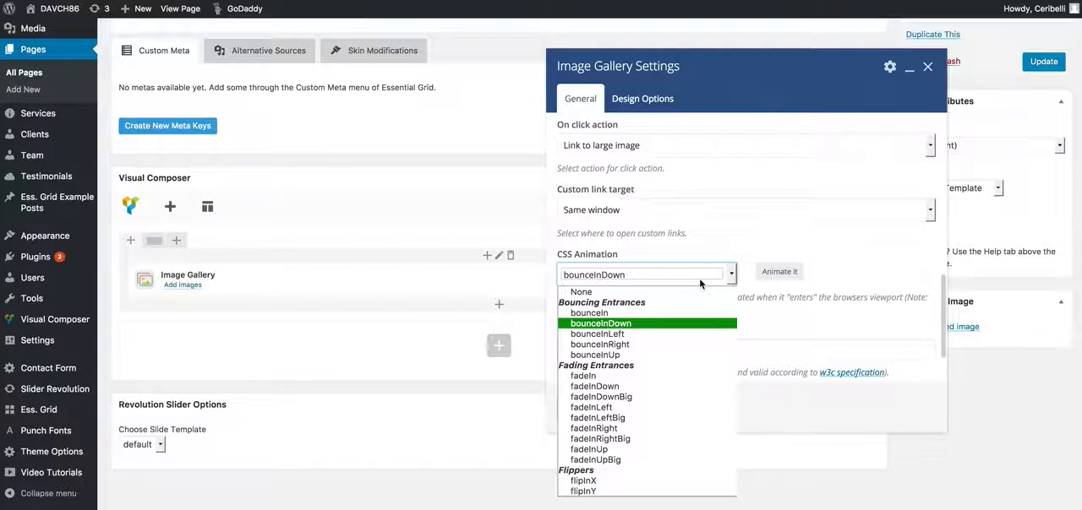
{"action": "left_click", "coordinate": [600, 323]}
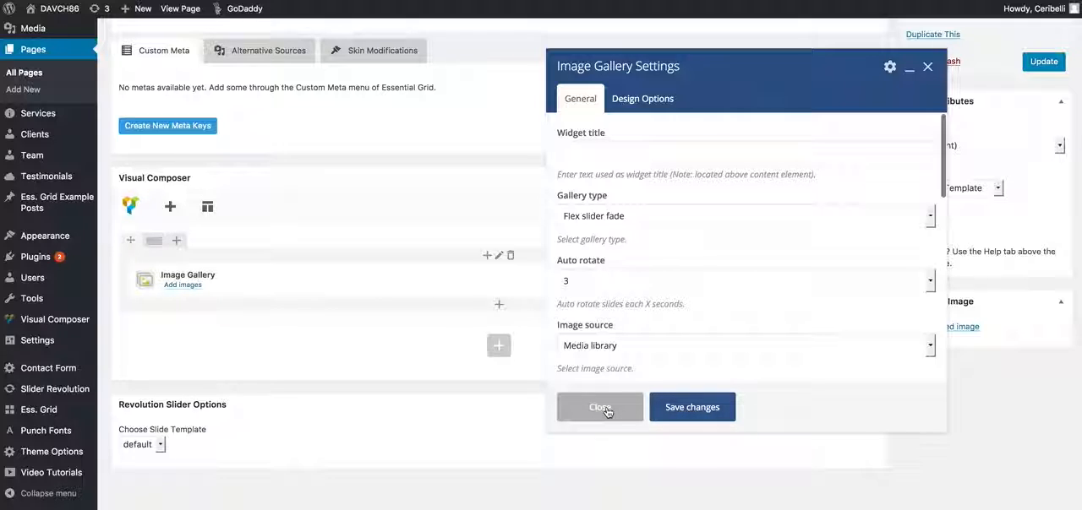
Step: Close Image Gallery Settings and scroll the page to check the empty image placeholder
{"action": "left_click", "coordinate": [600, 408]}
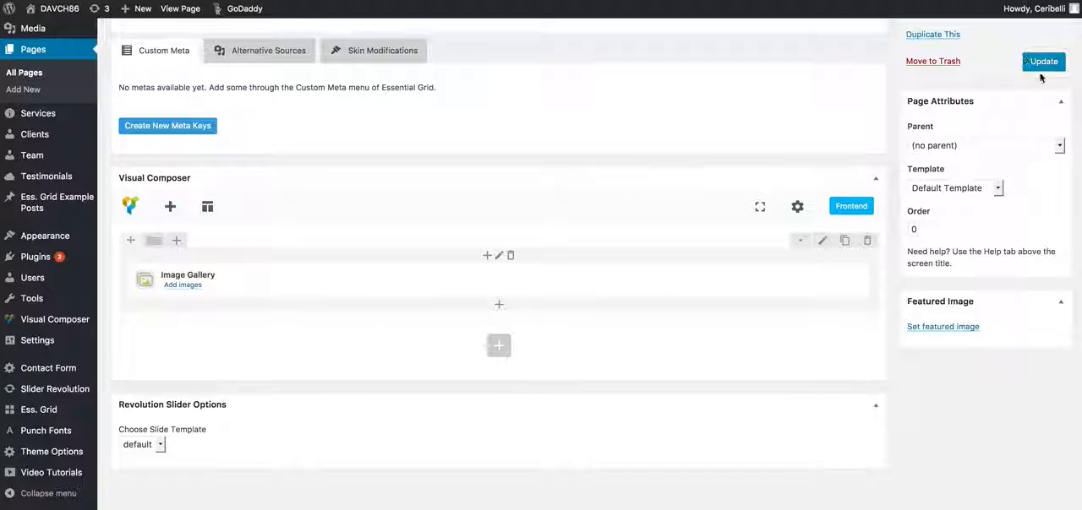
{"action": "mouse_move", "coordinate": [502, 38]}
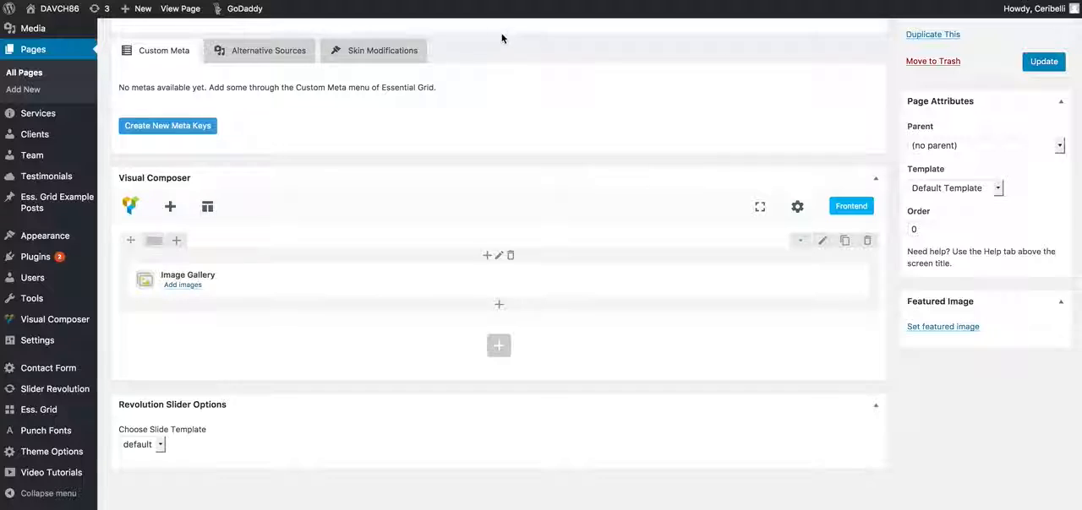
{"action": "mouse_move", "coordinate": [338, 140]}
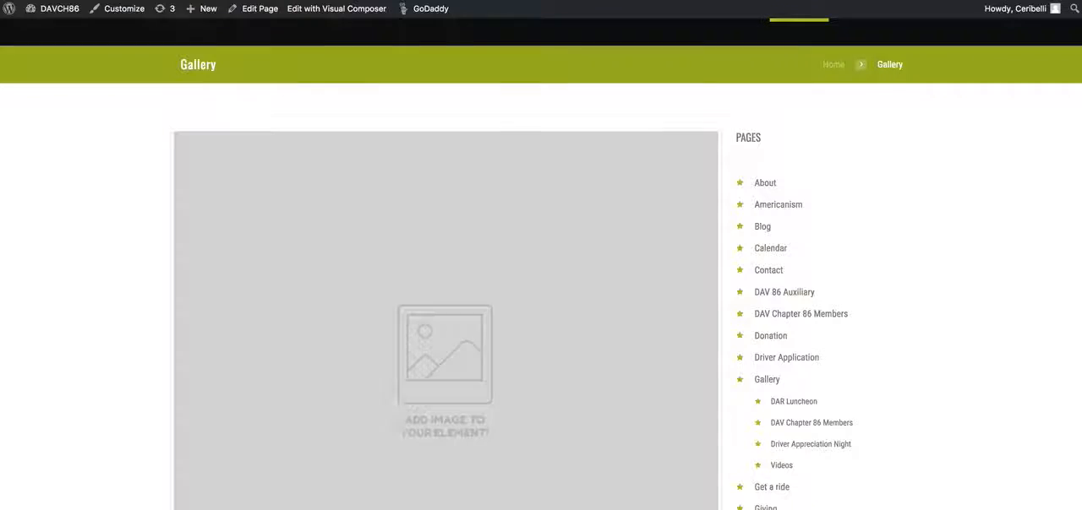
{"action": "scroll", "scroll_direction": "down", "scroll_amount": 3}
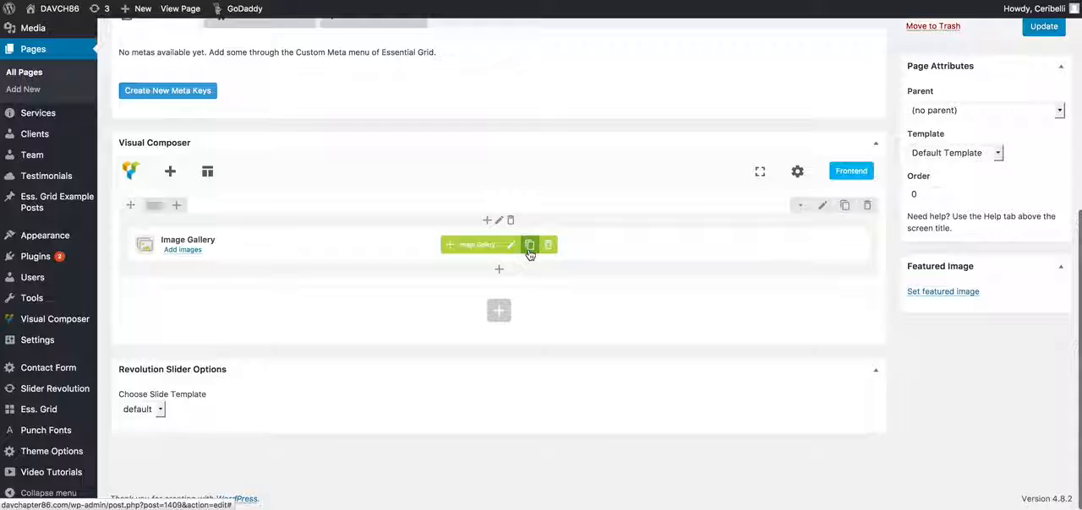
Step: Clone the Image Gallery element, preview the page, then delete the duplicate
{"action": "left_click", "coordinate": [530, 244]}
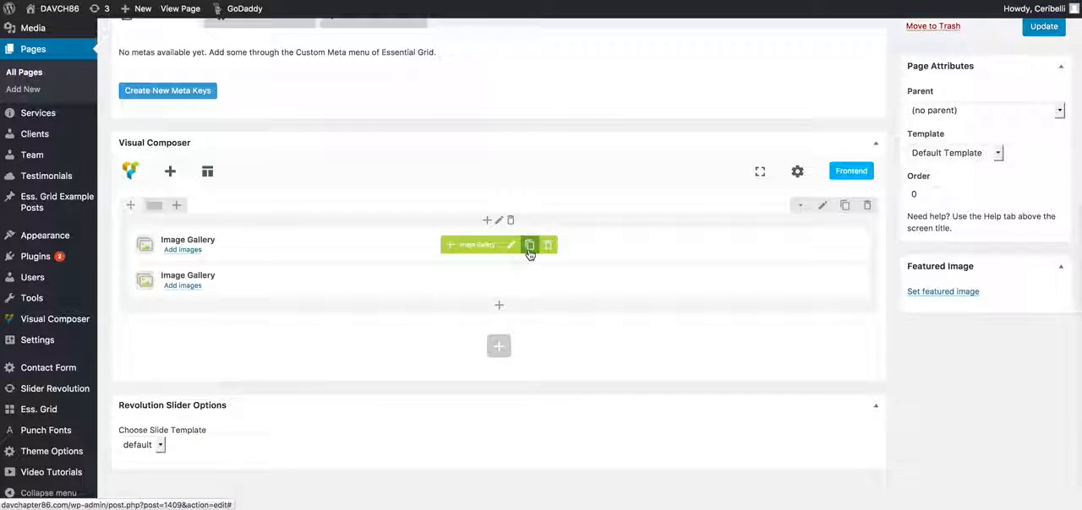
{"action": "left_click", "coordinate": [1043, 26]}
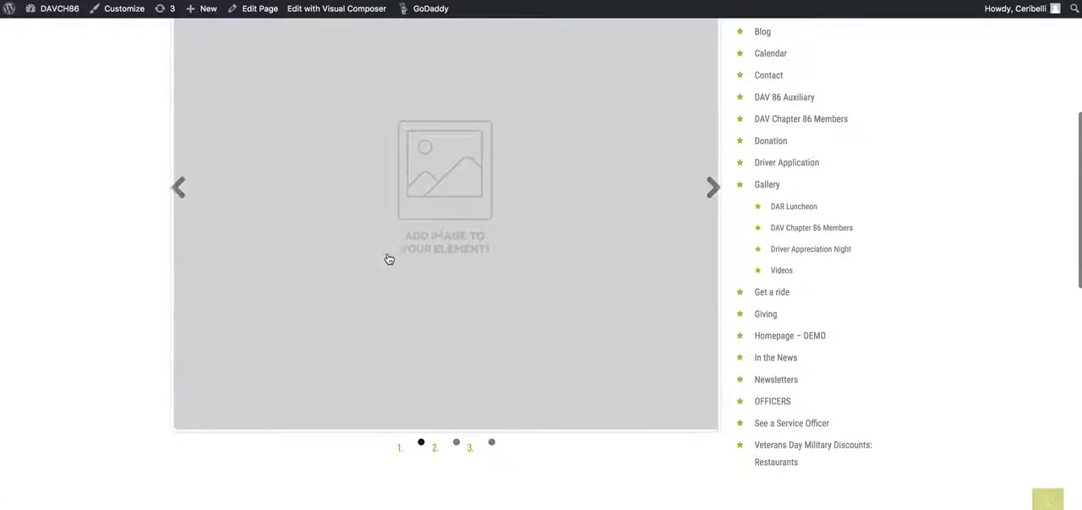
{"action": "scroll", "scroll_direction": "down", "scroll_amount": 3}
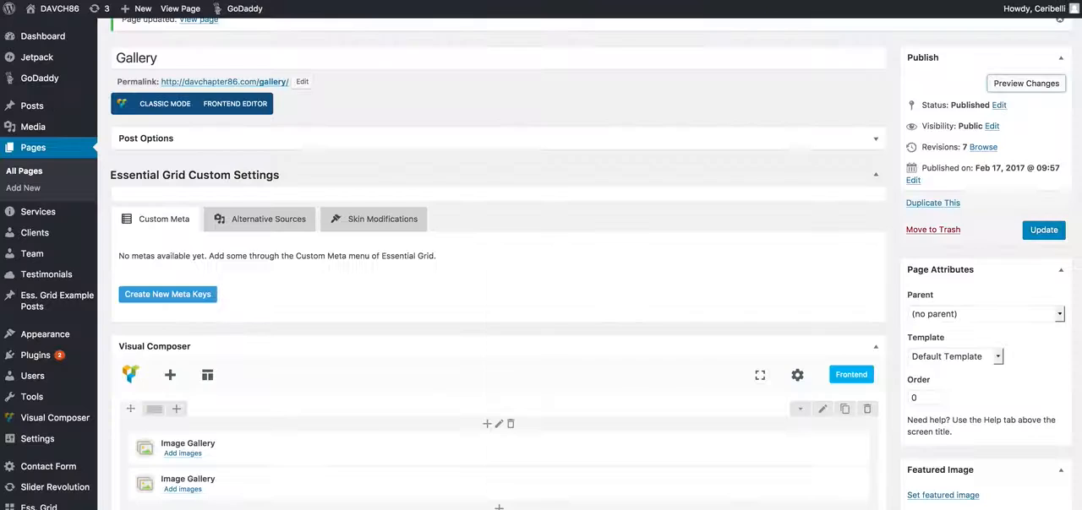
{"action": "scroll", "scroll_direction": "down", "scroll_amount": 3}
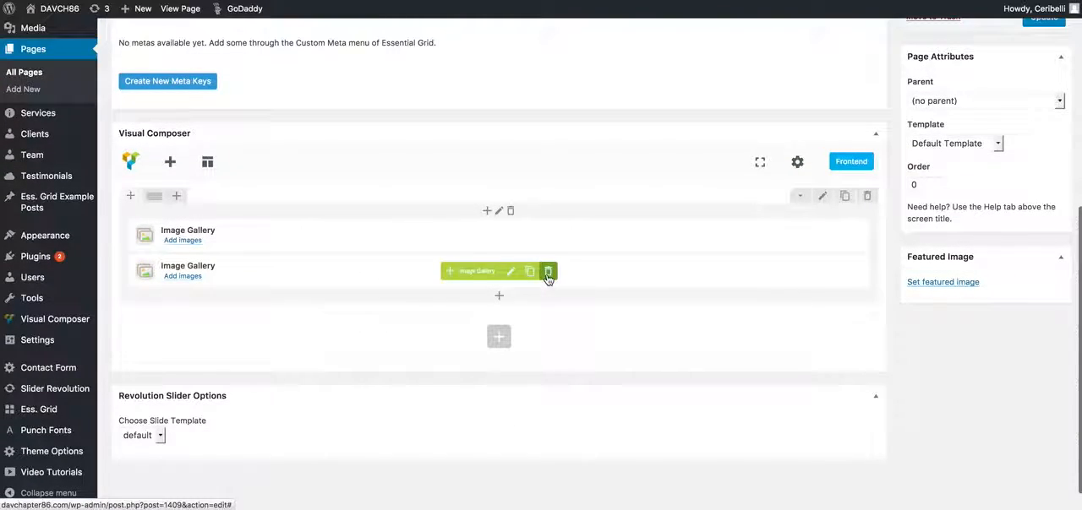
{"action": "left_click", "coordinate": [547, 271]}
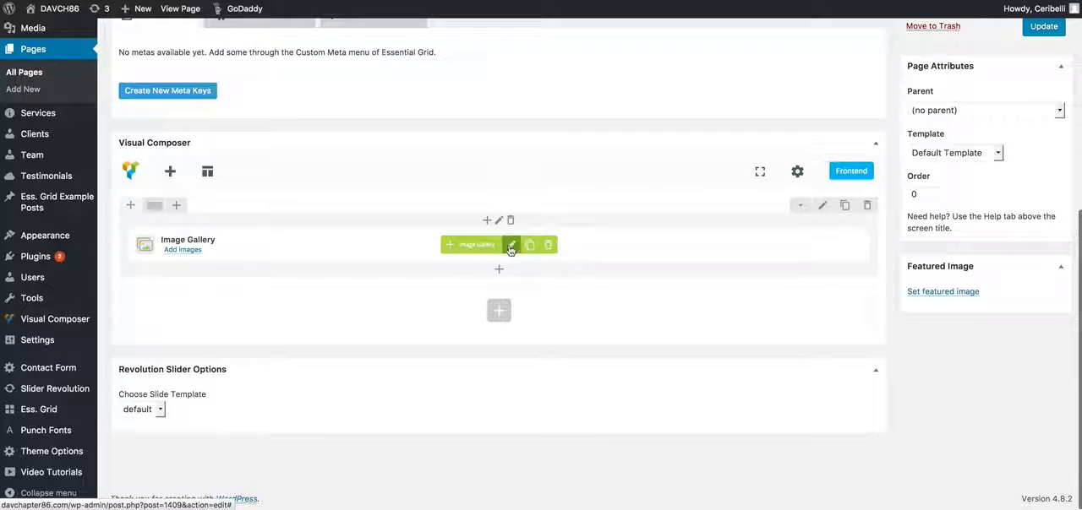